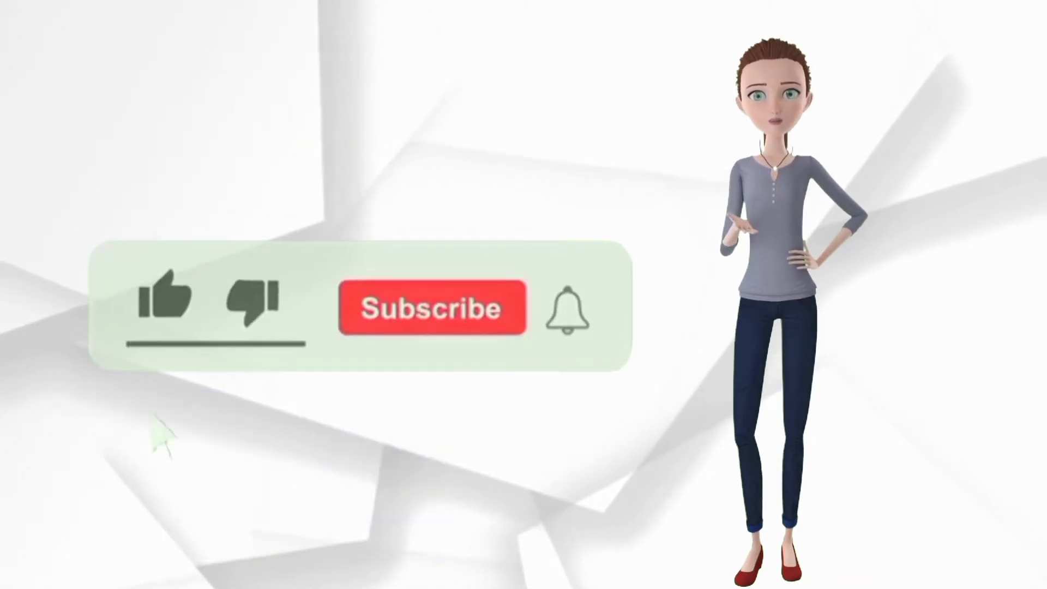
# Go to the dafont.com new fonts page showing the Breakfast script font
pyautogui.click(166, 301)
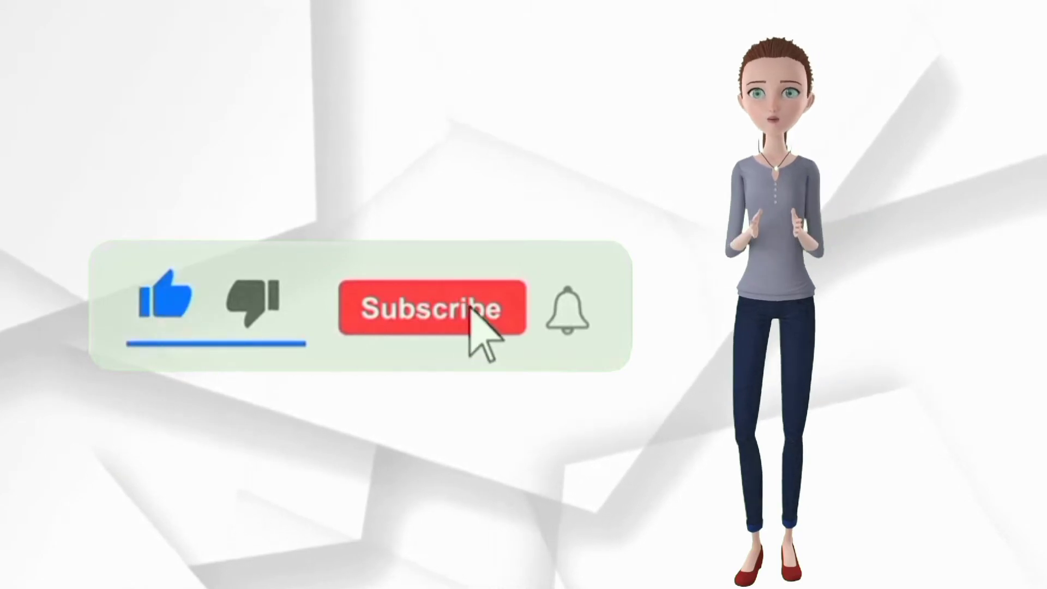
pyautogui.click(432, 310)
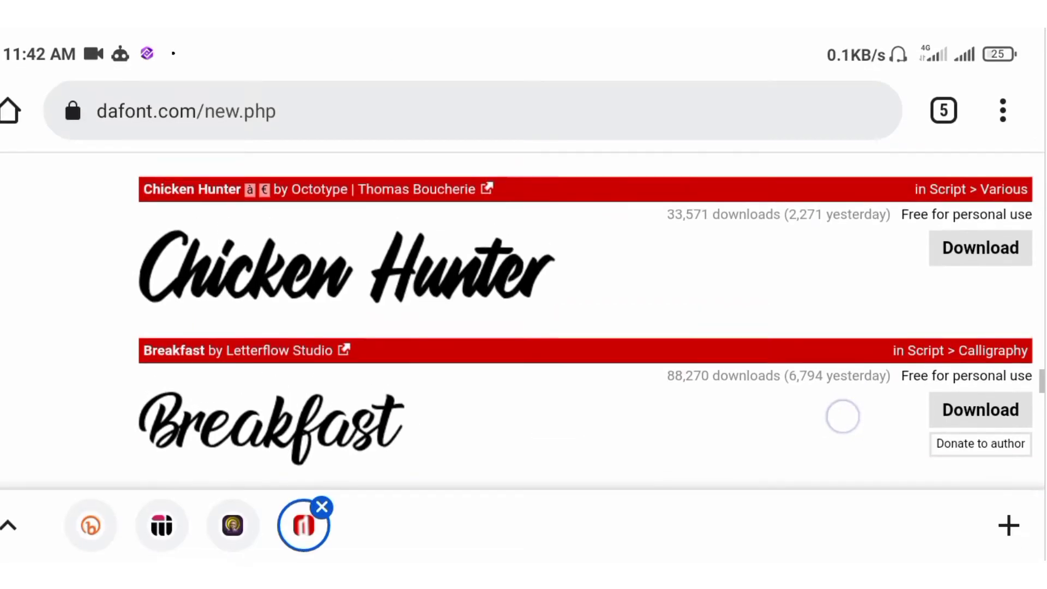
# Scroll through the new fonts list back to the Breakfast entry
pyautogui.scroll(-3)
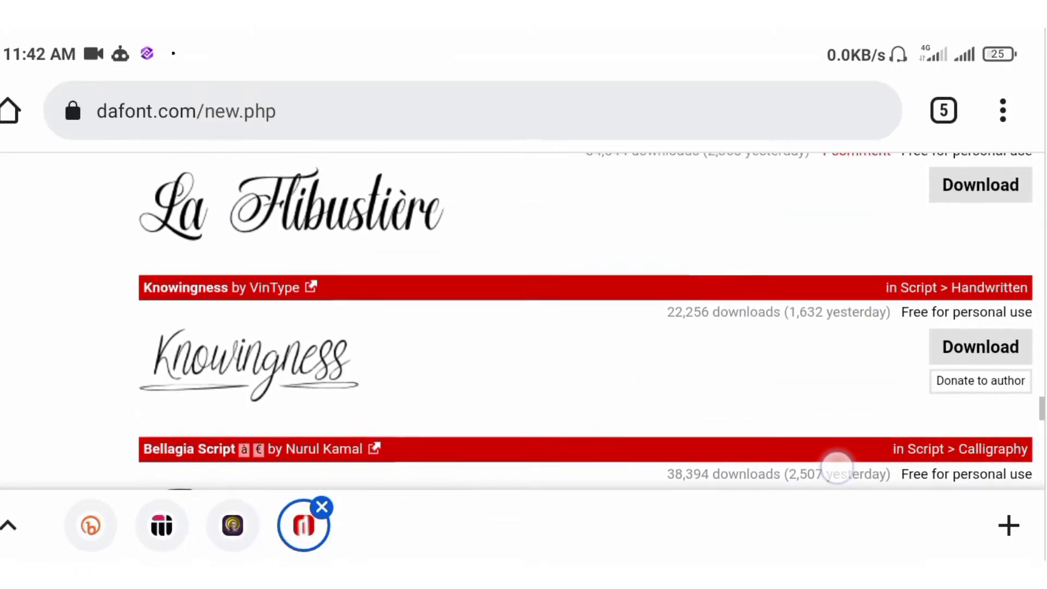
pyautogui.scroll(-3)
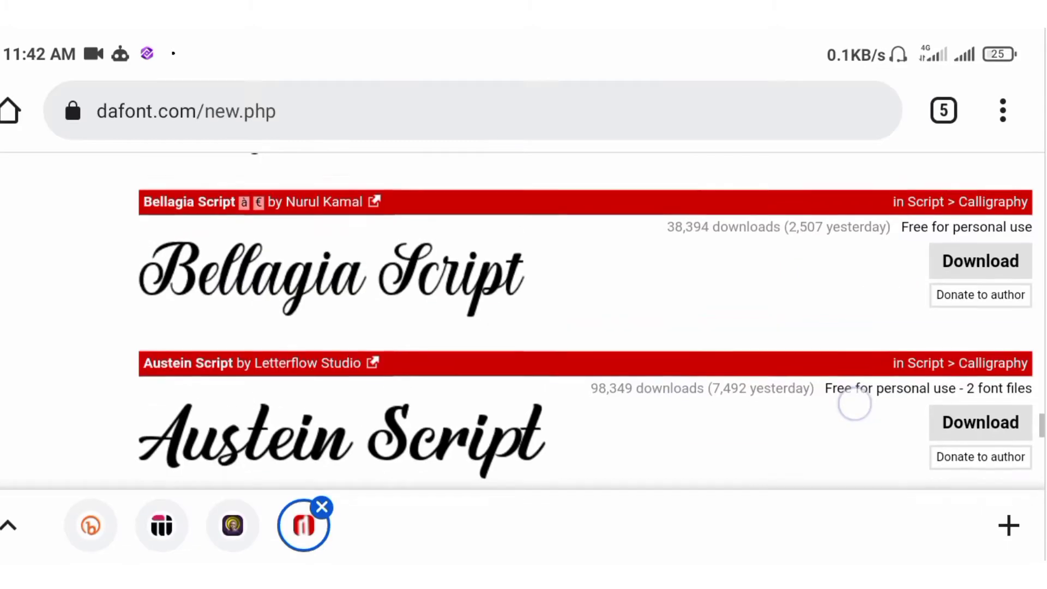
pyautogui.scroll(-3)
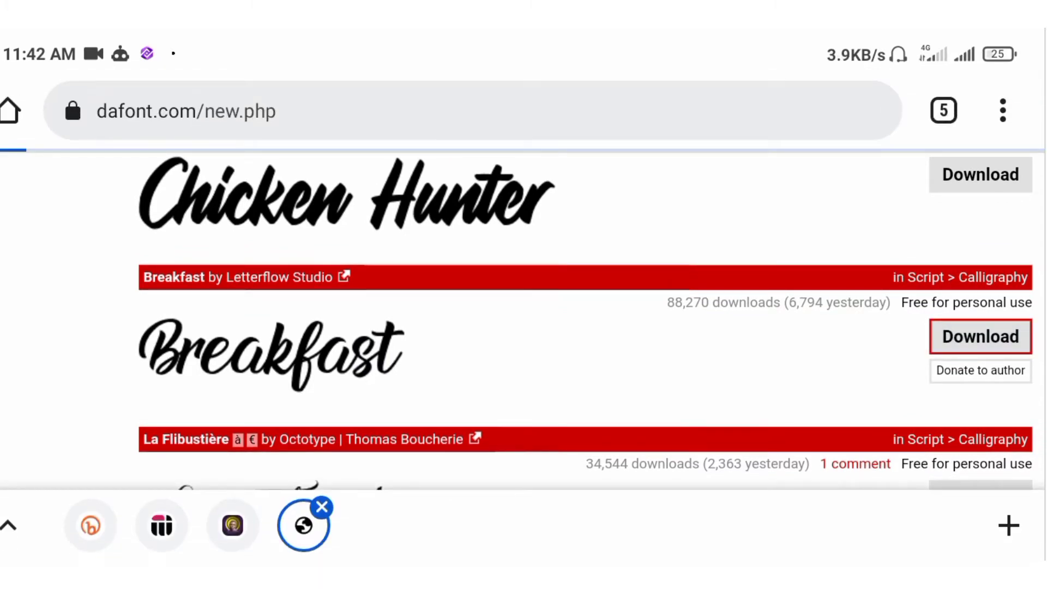
# Download the Breakfast font archive and wait for the Open with chooser
pyautogui.click(981, 336)
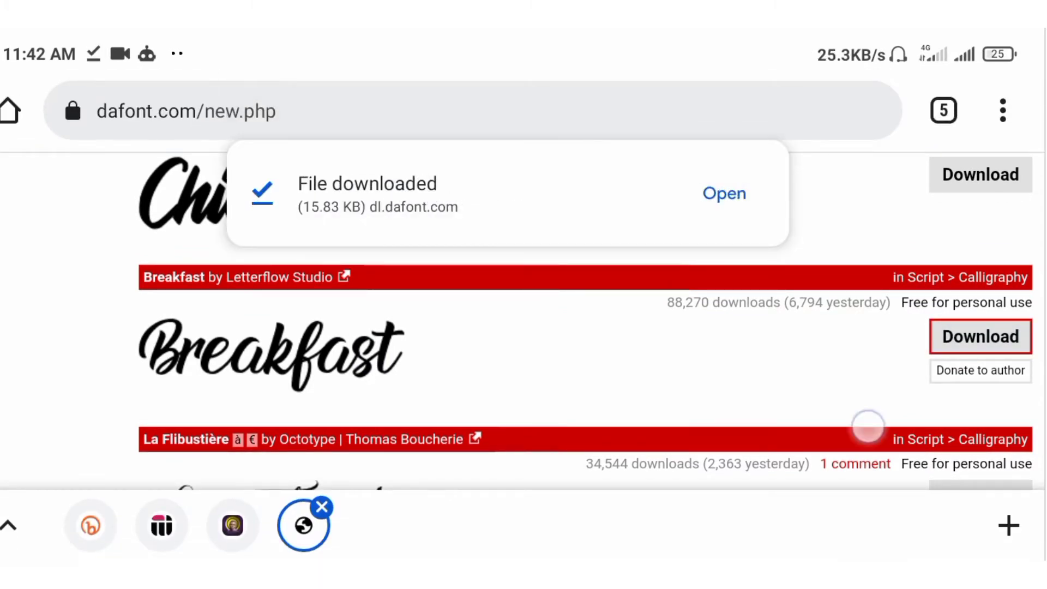
pyautogui.scroll(-3)
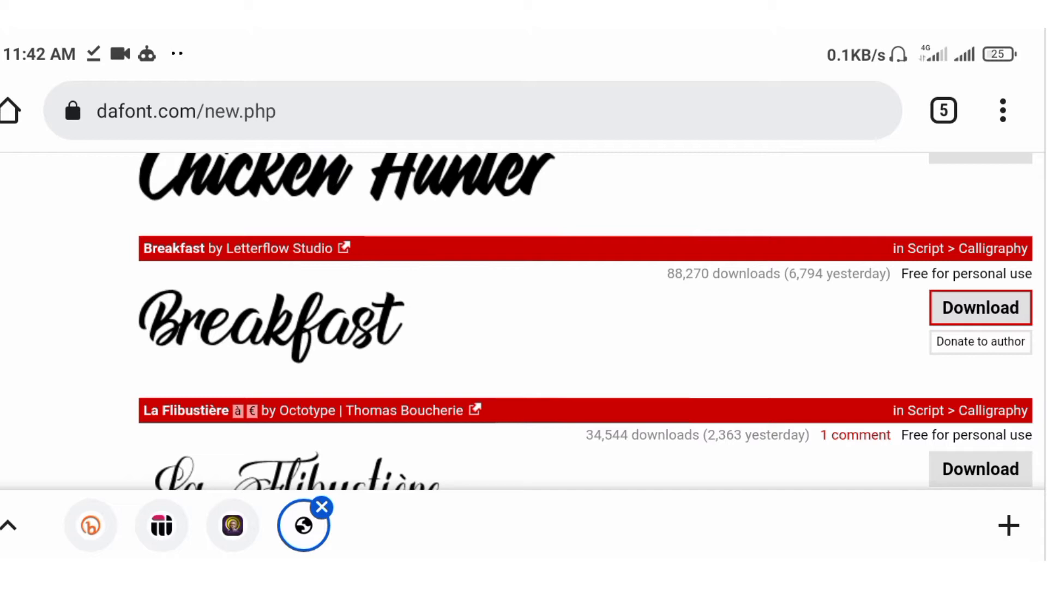
pyautogui.scroll(-3)
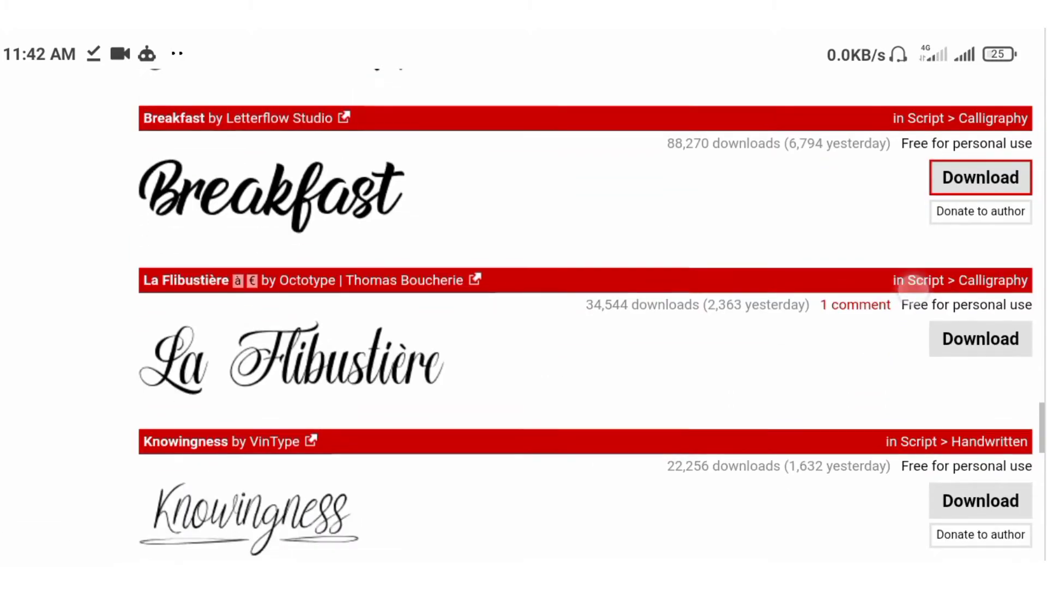
pyautogui.scroll(-3)
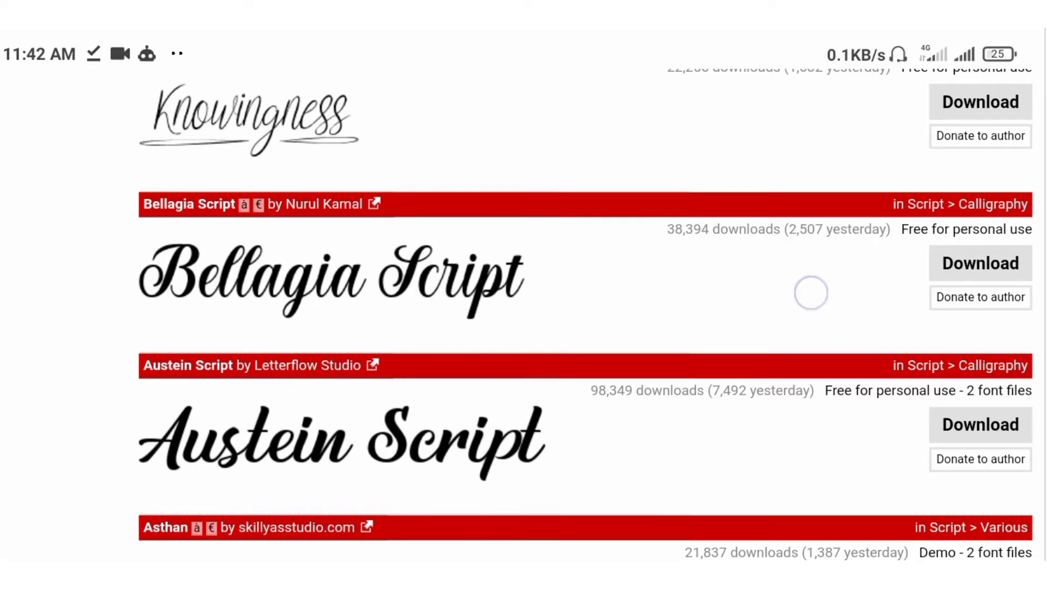
pyautogui.scroll(-3)
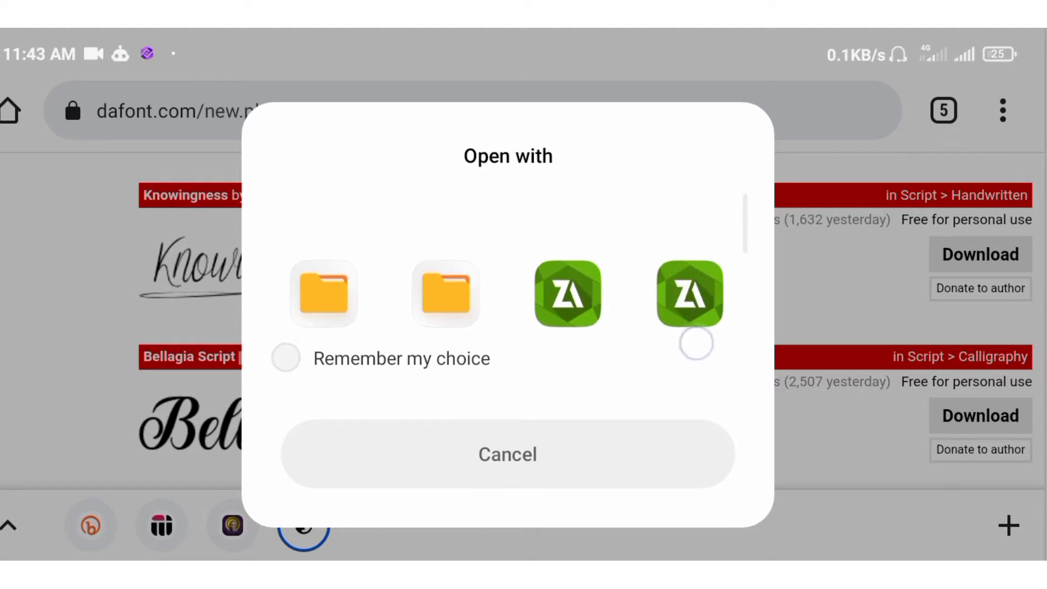
# Open breakfast_3.zip in ZArchiver to see Breakfast.ttf inside
pyautogui.click(691, 295)
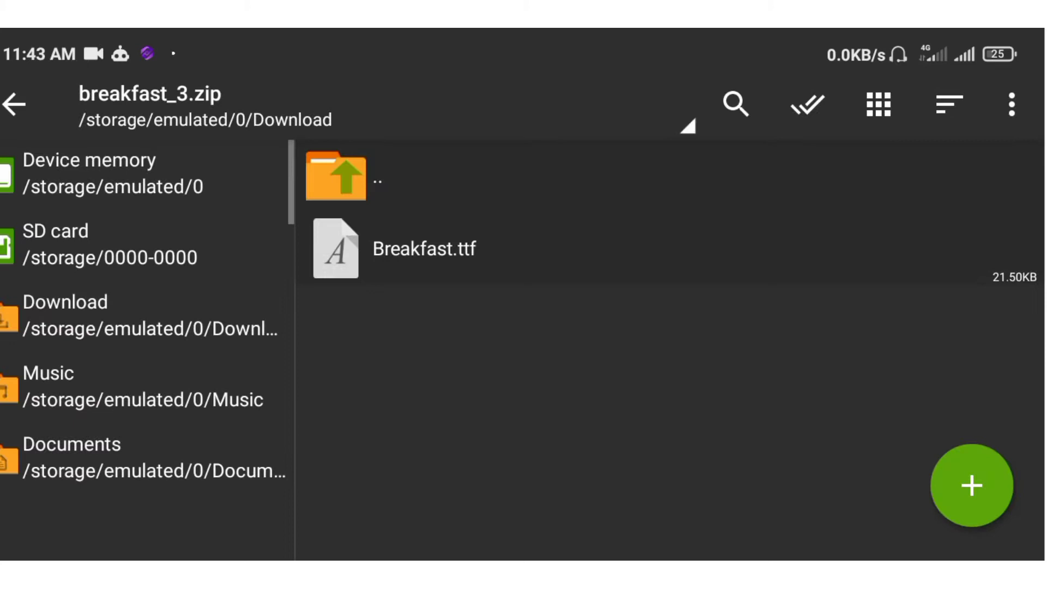
pyautogui.click(659, 257)
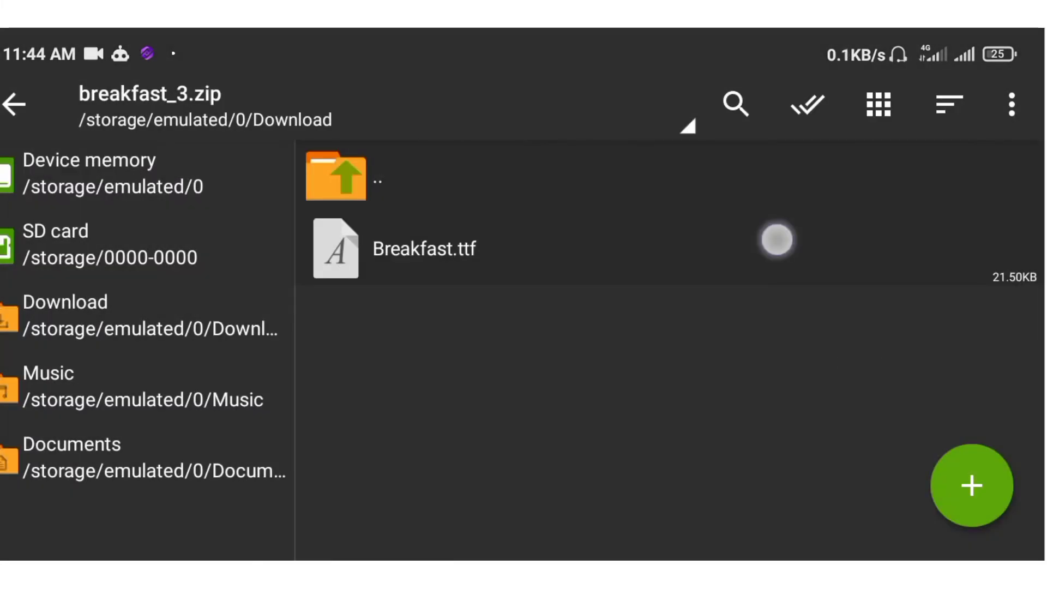
# Extract breakfast_3.zip into the Download folder so Breakfast.ttf sits beside it
pyautogui.click(423, 249)
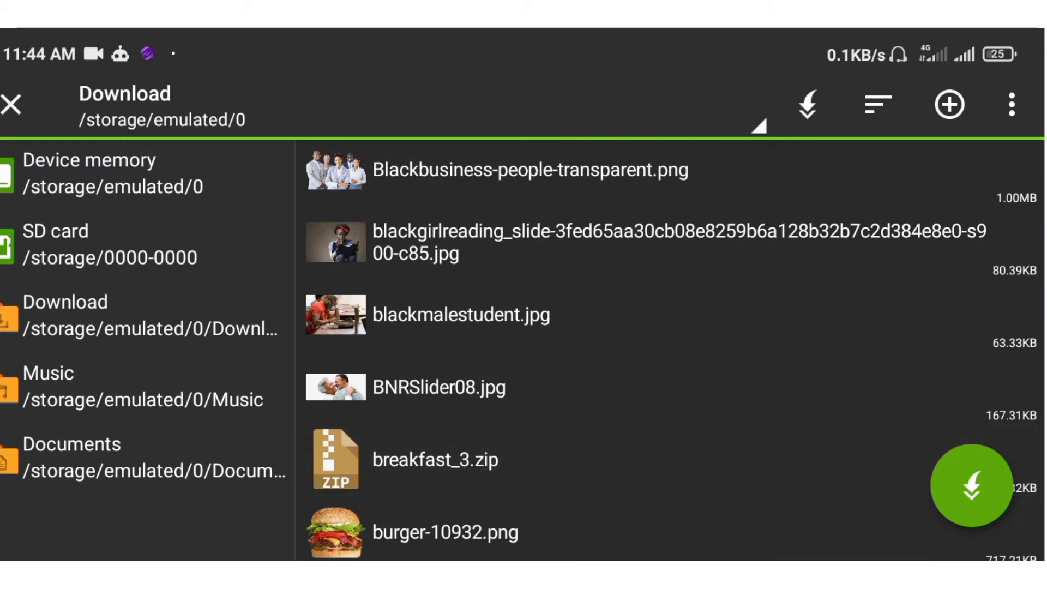
pyautogui.click(563, 484)
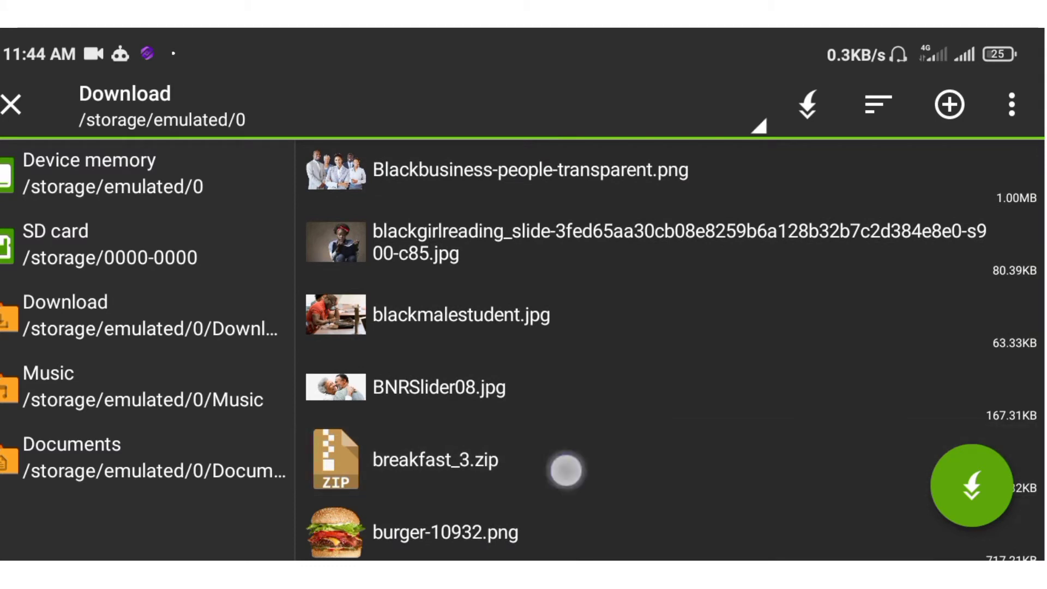
pyautogui.scroll(-3)
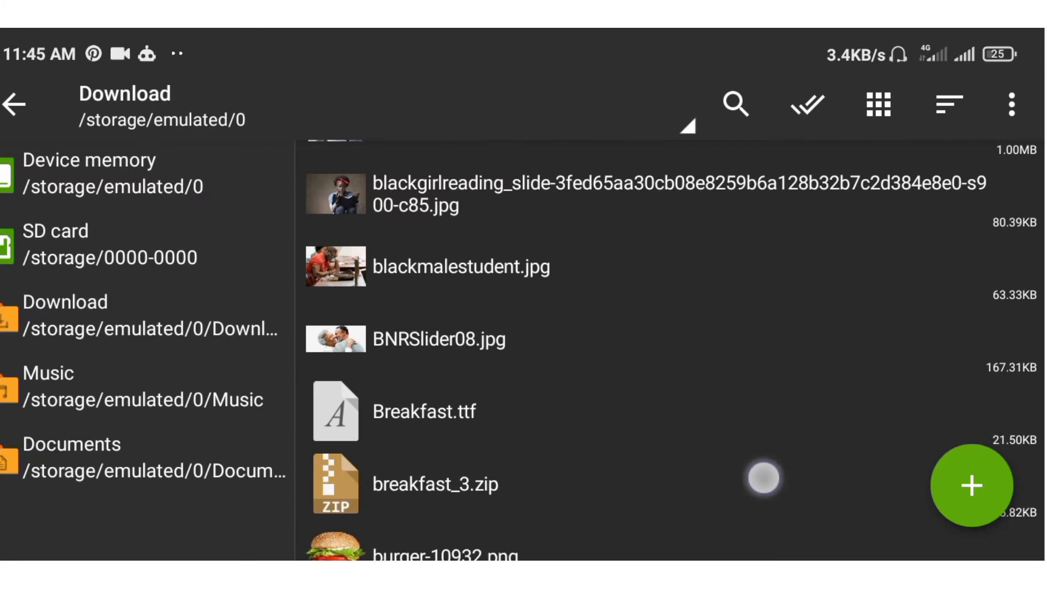
pyautogui.click(434, 485)
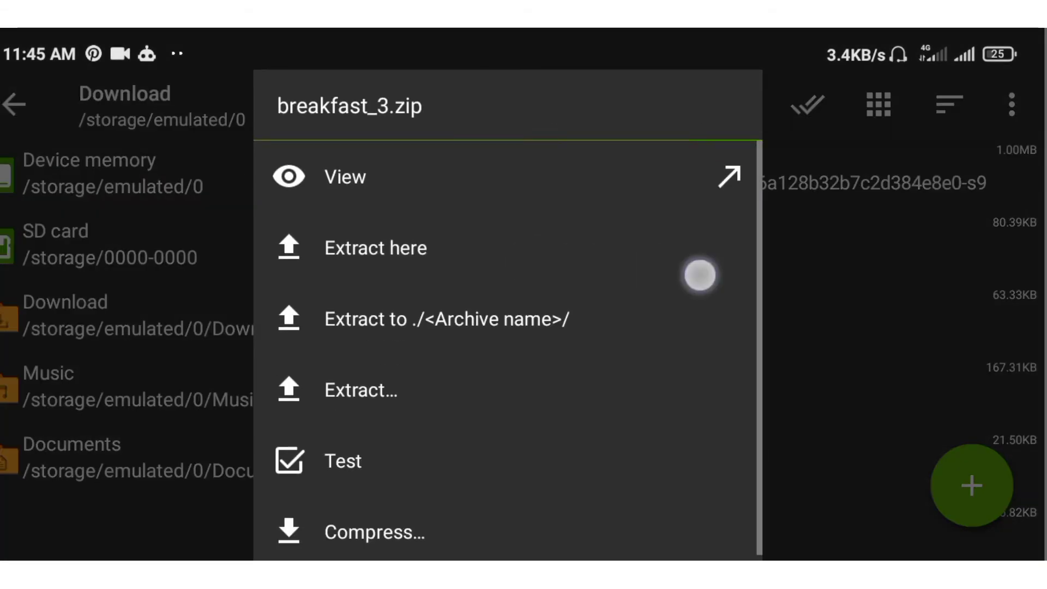
pyautogui.click(376, 246)
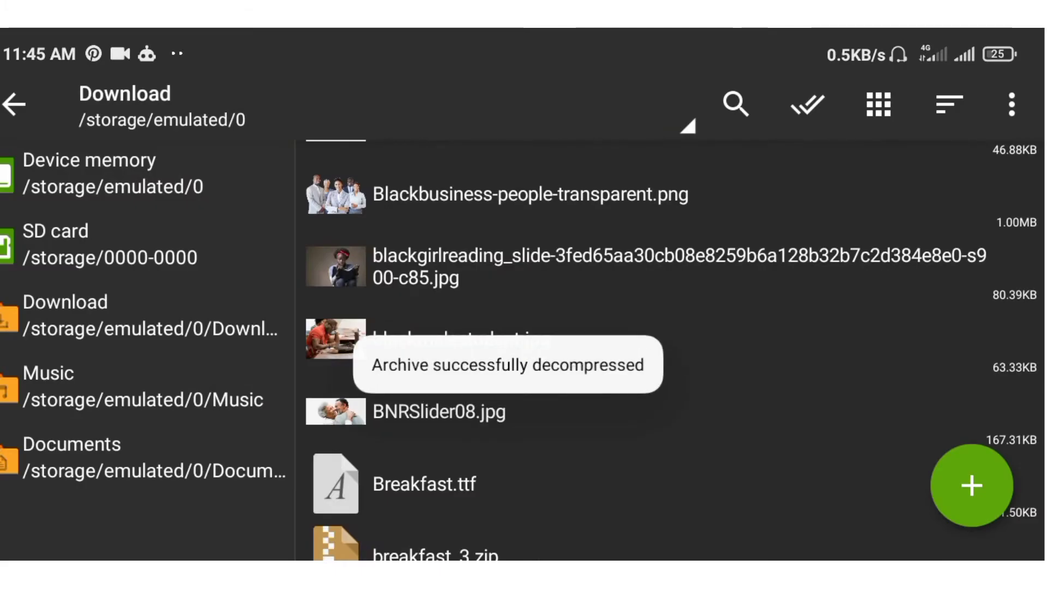
pyautogui.scroll(-3)
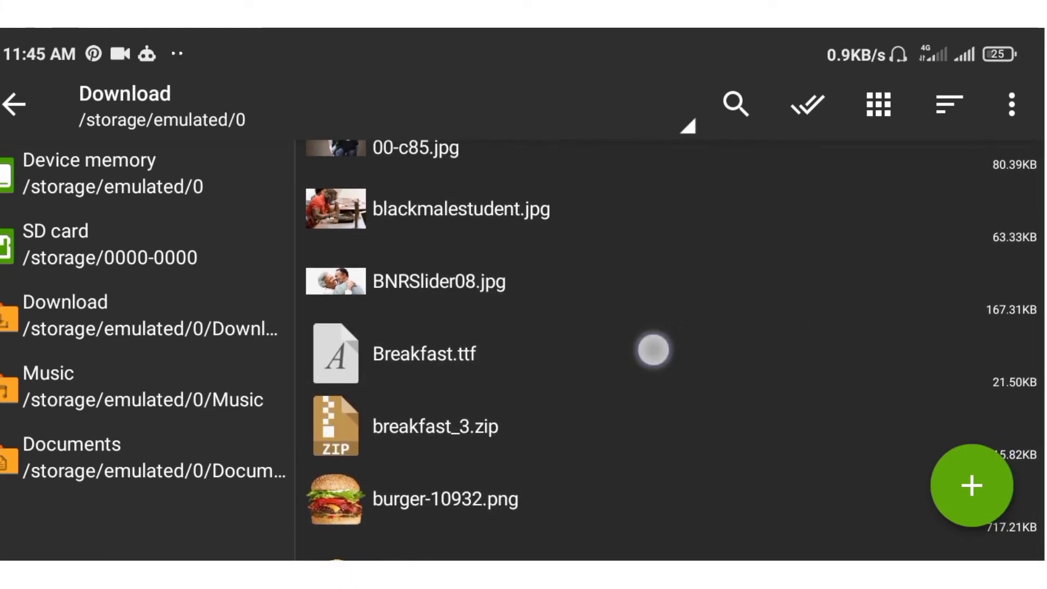
# Bring up the actions menu for the extracted Breakfast.ttf
pyautogui.click(425, 354)
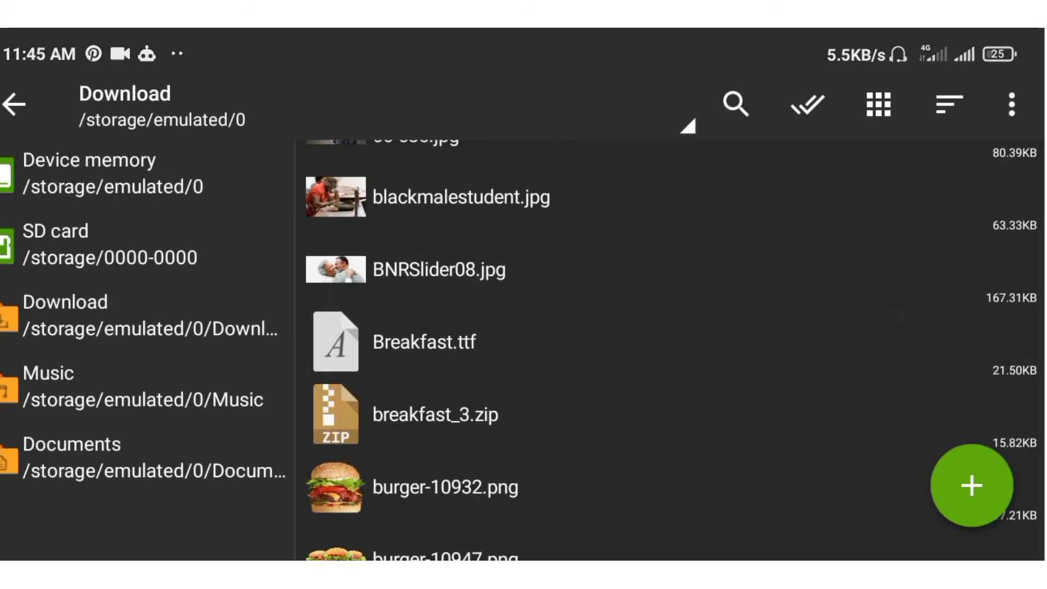
pyautogui.click(424, 341)
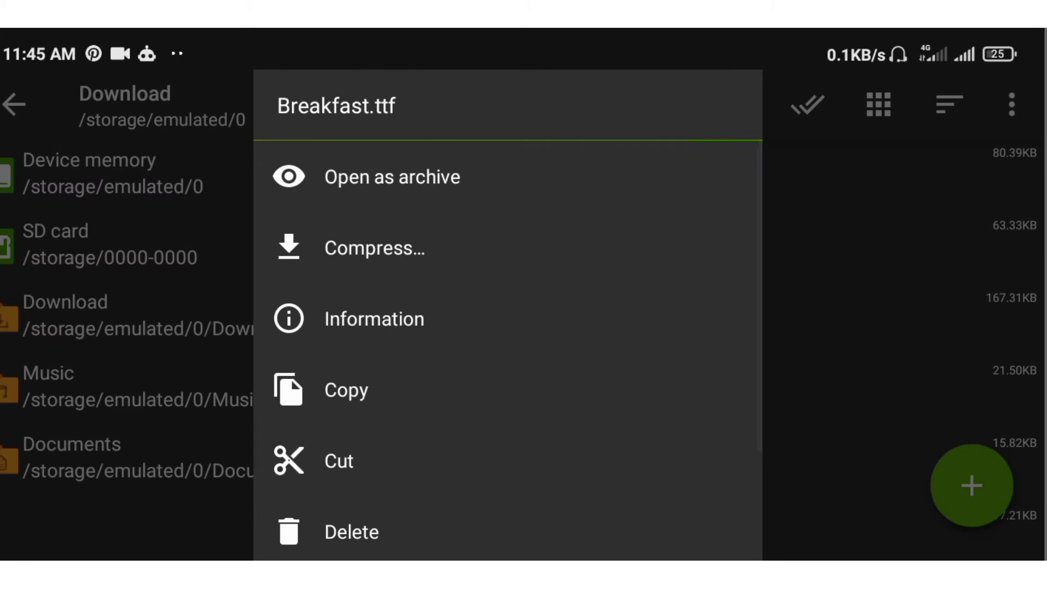
# Cut Breakfast.ttf and move it into the fonts folder on device memory, then leave ZArchiver
pyautogui.click(345, 391)
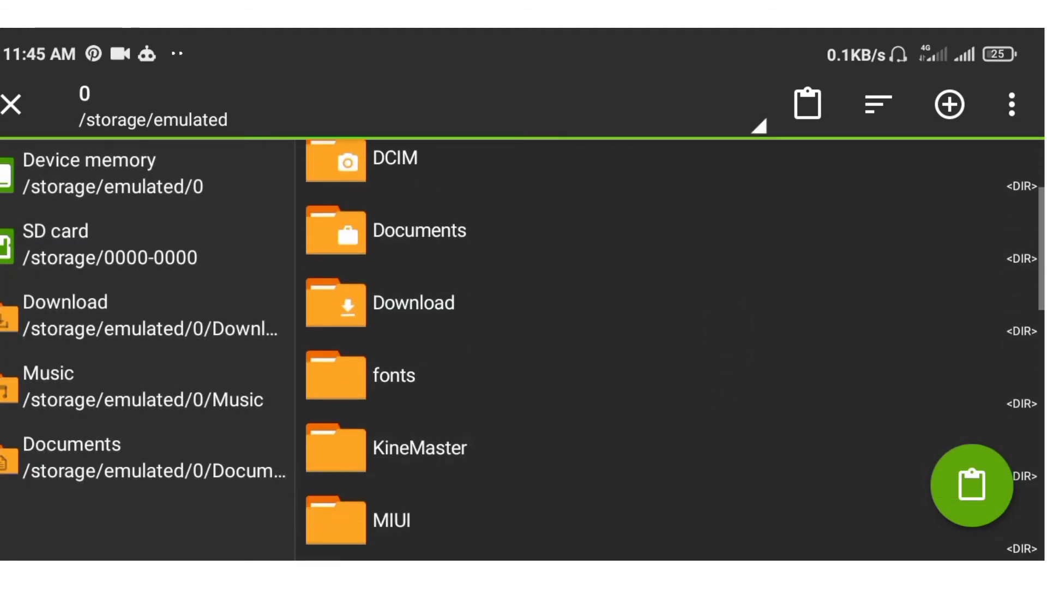
pyautogui.scroll(-3)
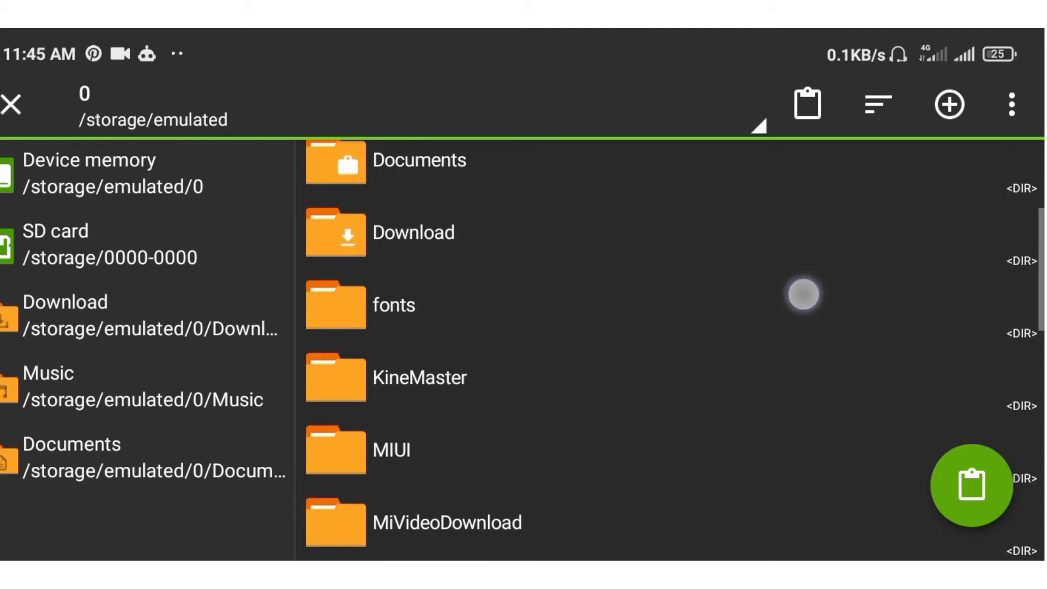
pyautogui.scroll(-3)
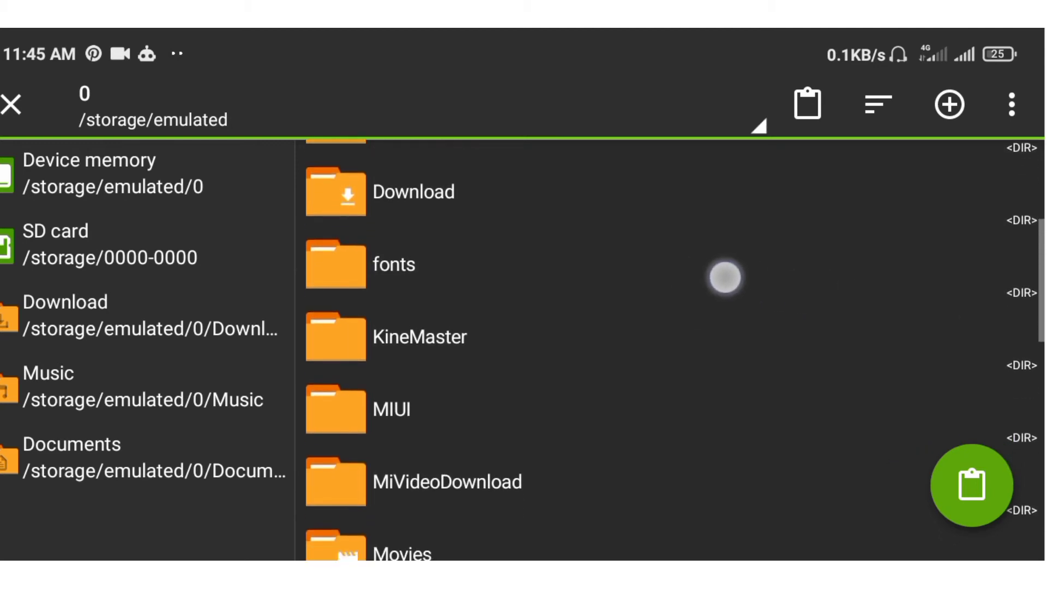
pyautogui.click(394, 264)
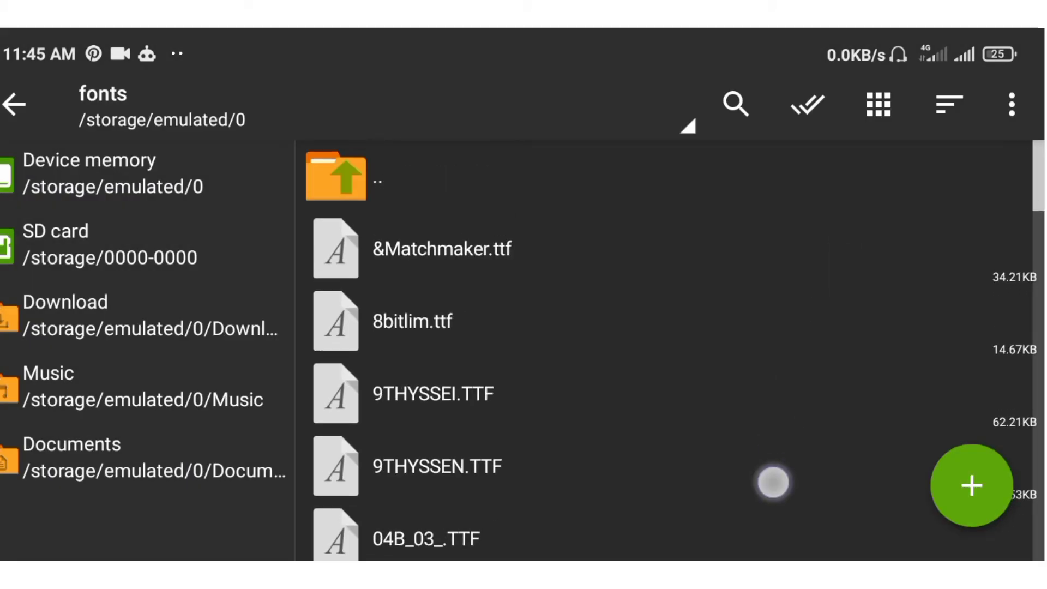
pyautogui.scroll(-3)
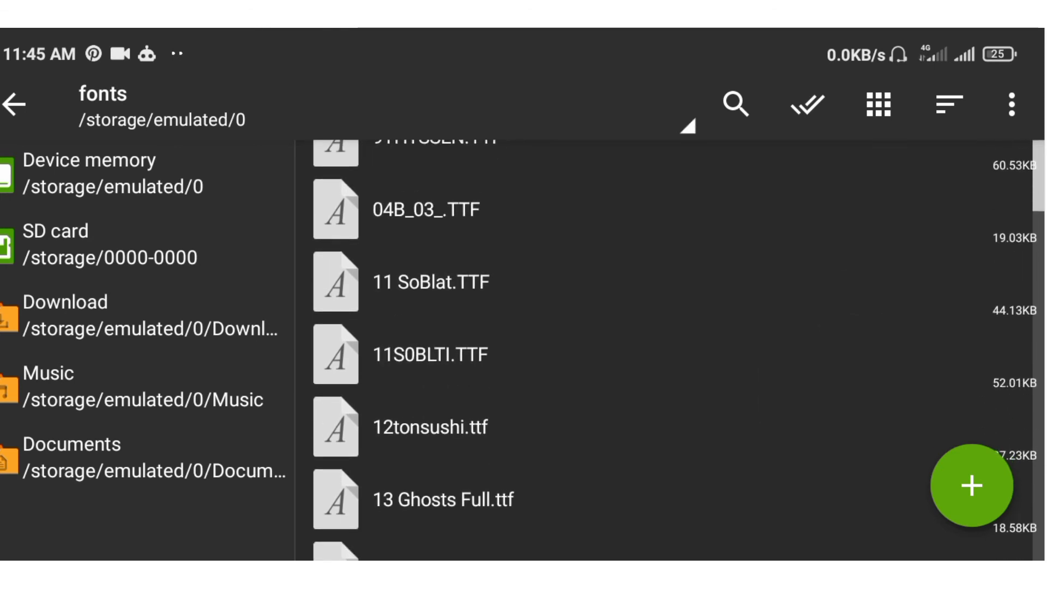
pyautogui.press('HOME')
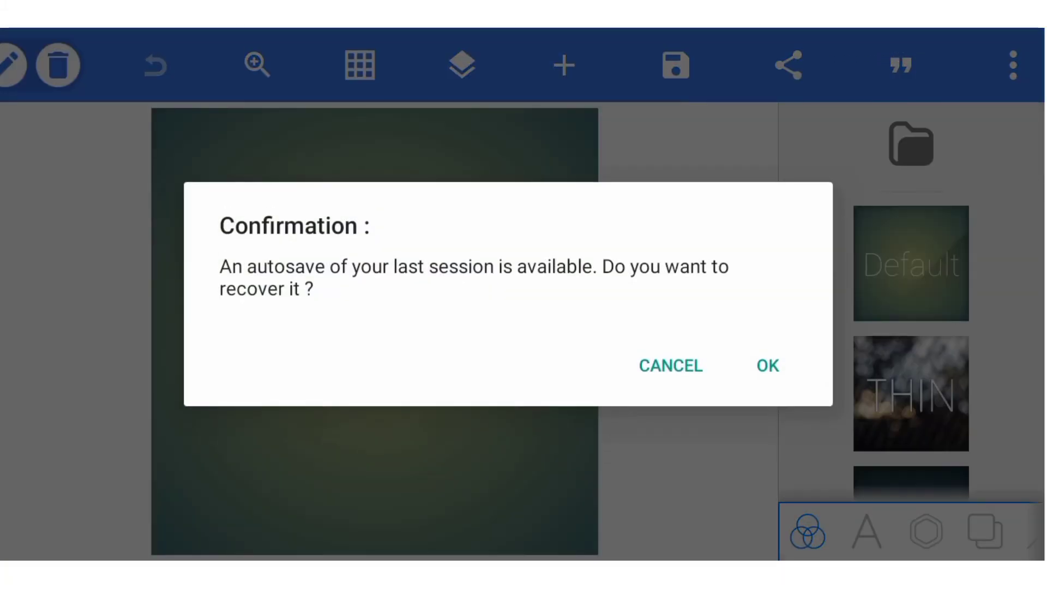
# Dismiss PixelLab's autosave prompt and show MY FONTS for the New Text layer
pyautogui.click(768, 365)
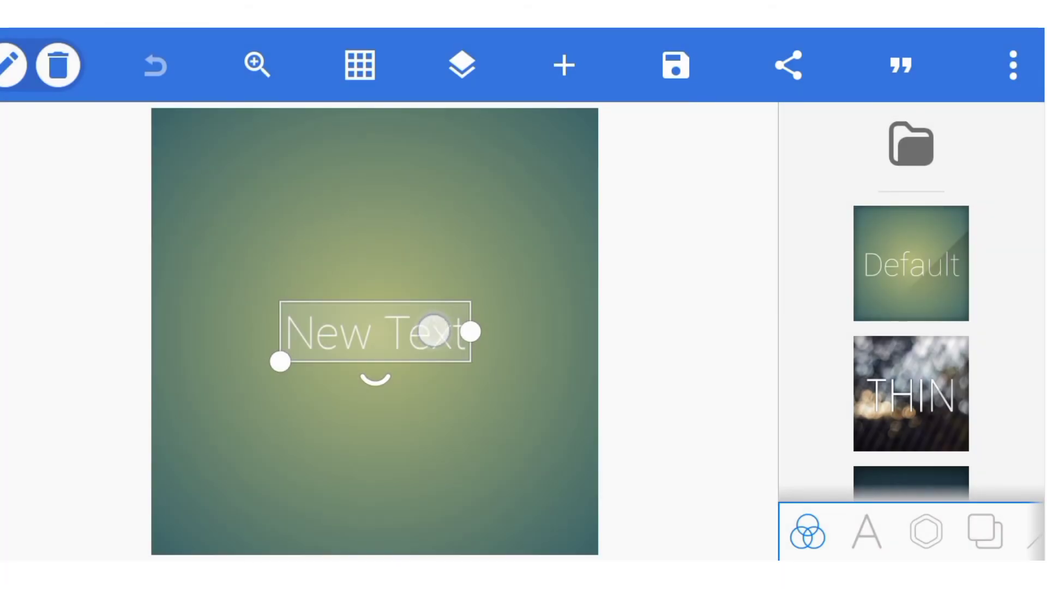
pyautogui.click(866, 532)
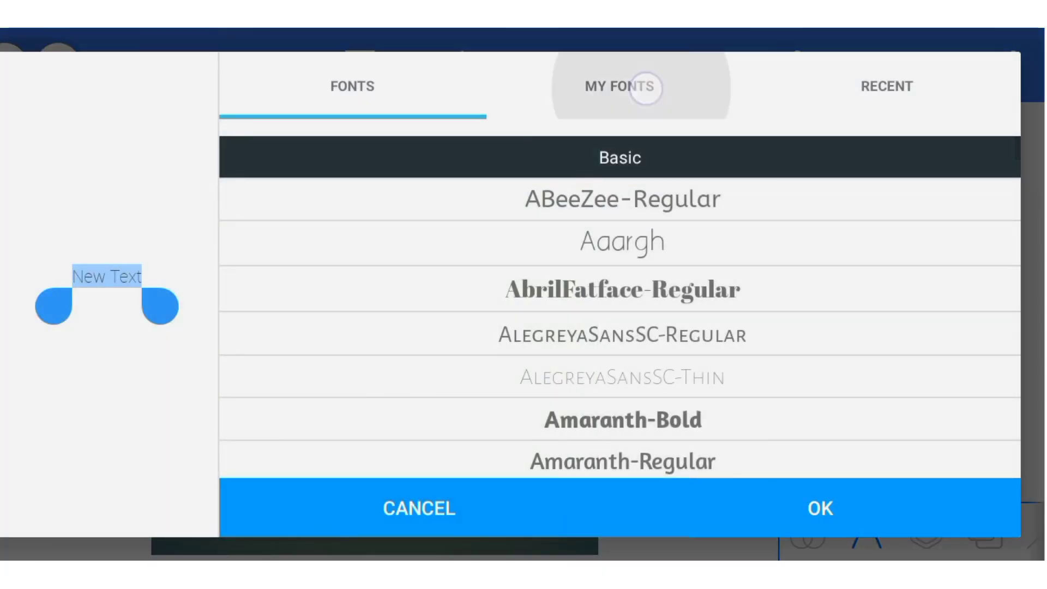
pyautogui.click(618, 87)
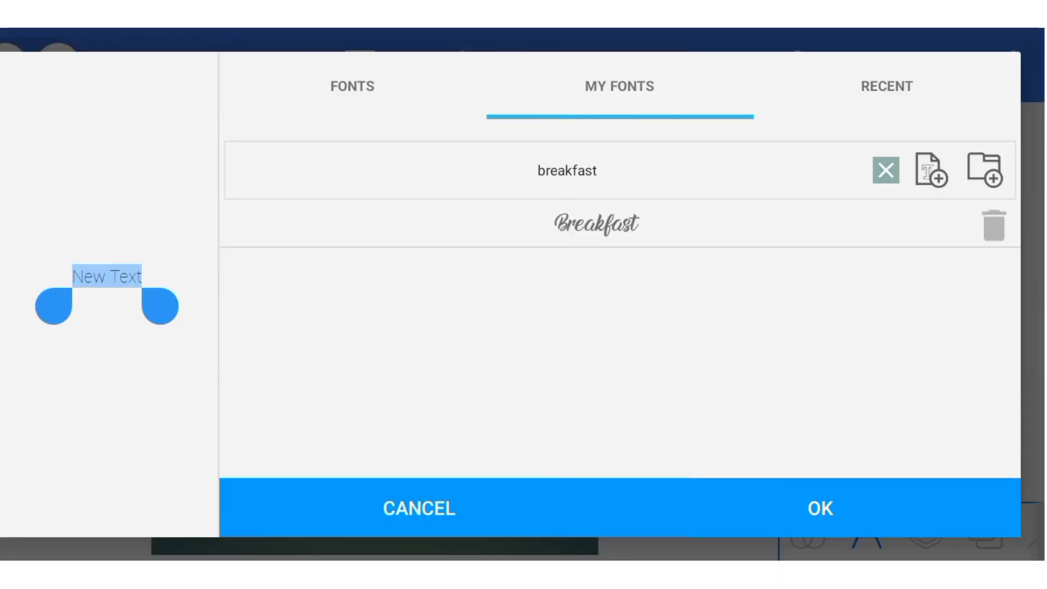
# Apply the Breakfast font to the New Text preview
pyautogui.click(628, 226)
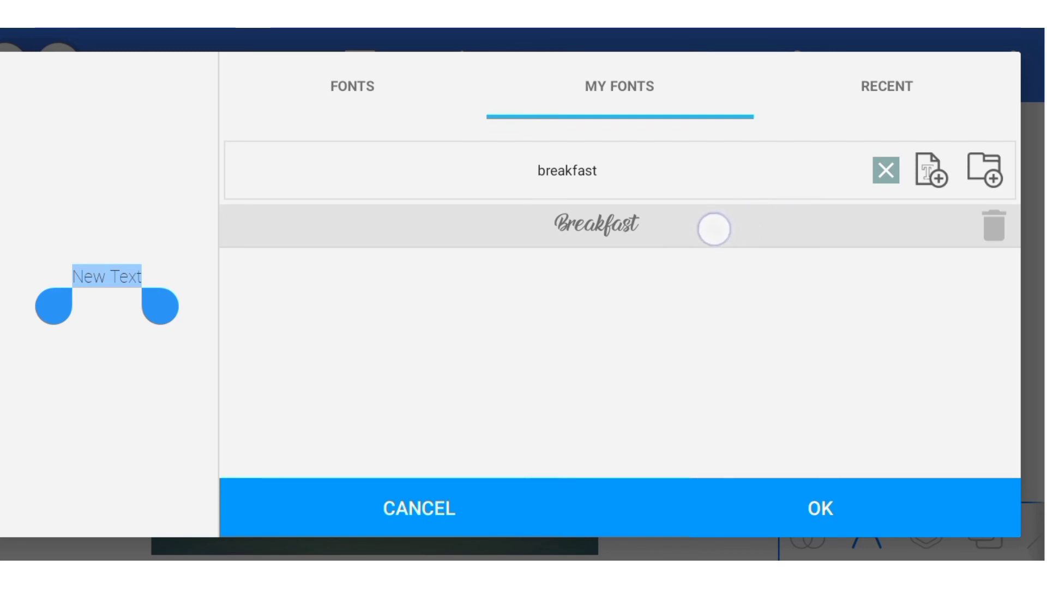
pyautogui.click(714, 229)
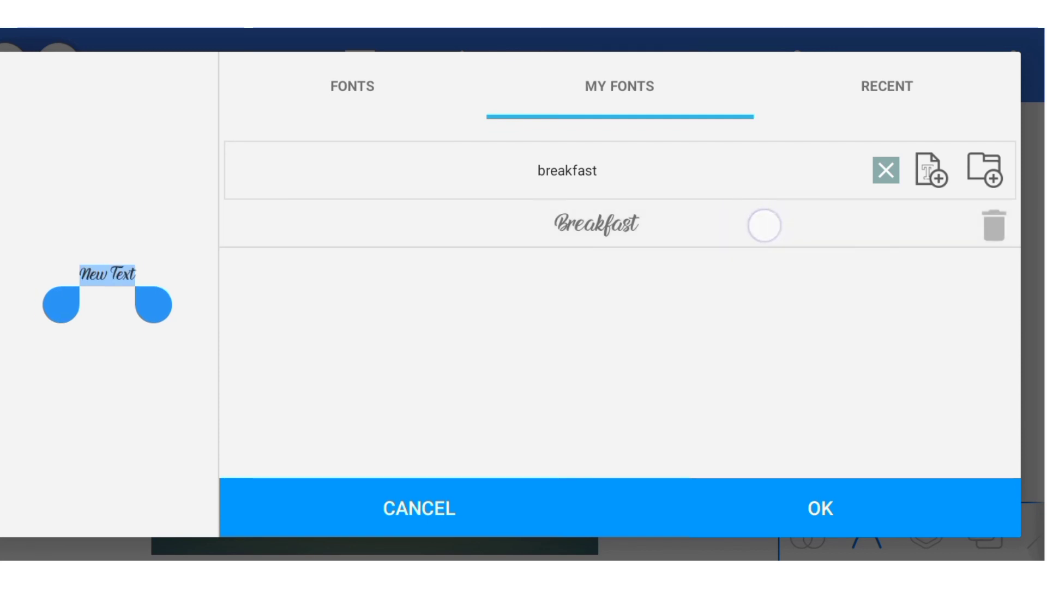